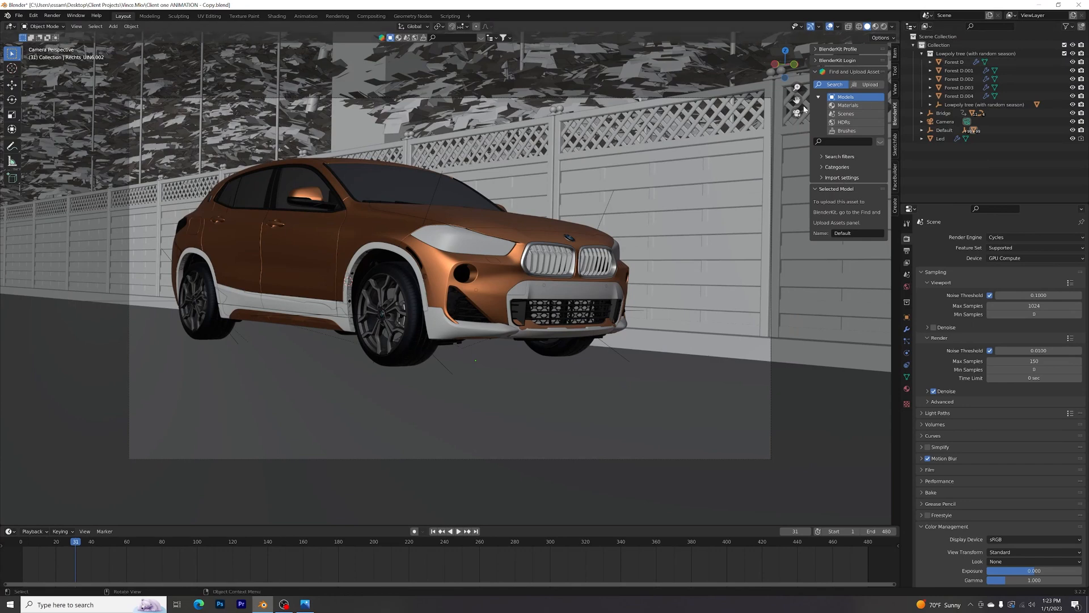
pyautogui.moveTo(804, 109)
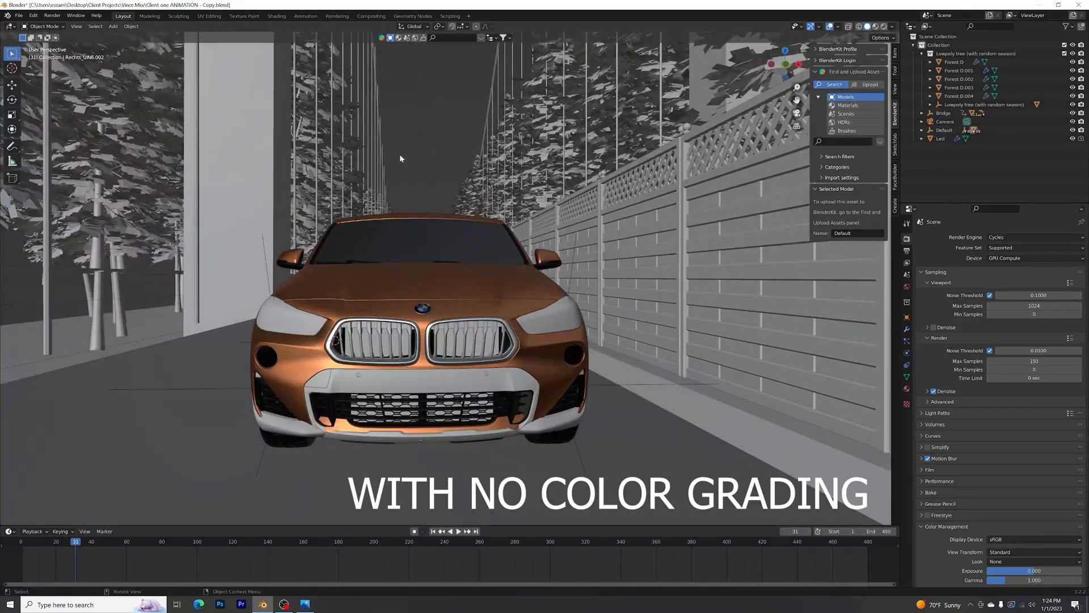
pyautogui.moveTo(542, 215)
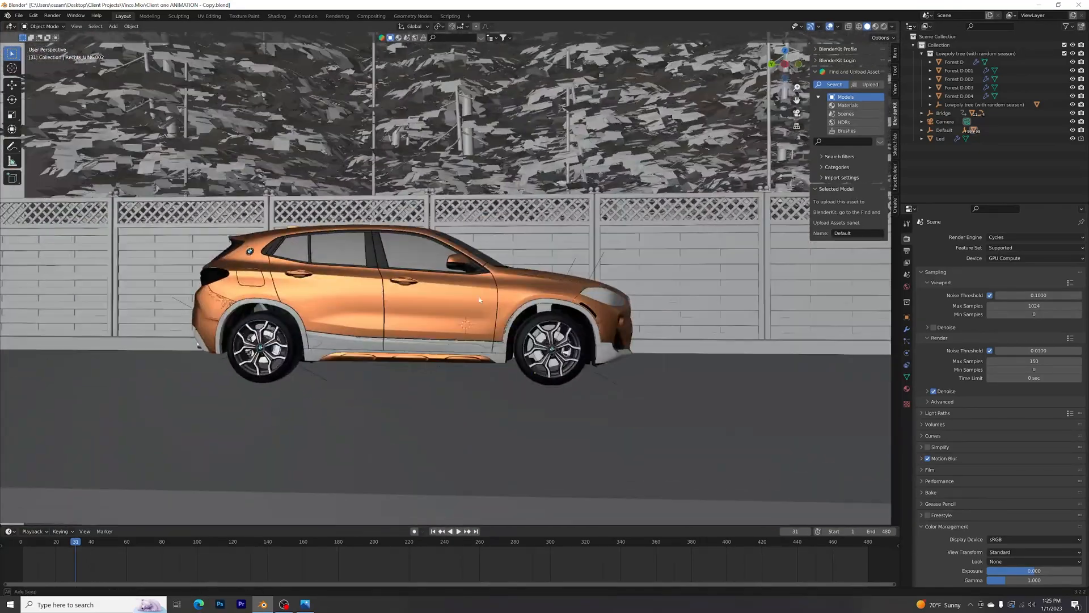
# Render the current frame of the red car on the road, then switch to Photoshop
pyautogui.click(75, 14)
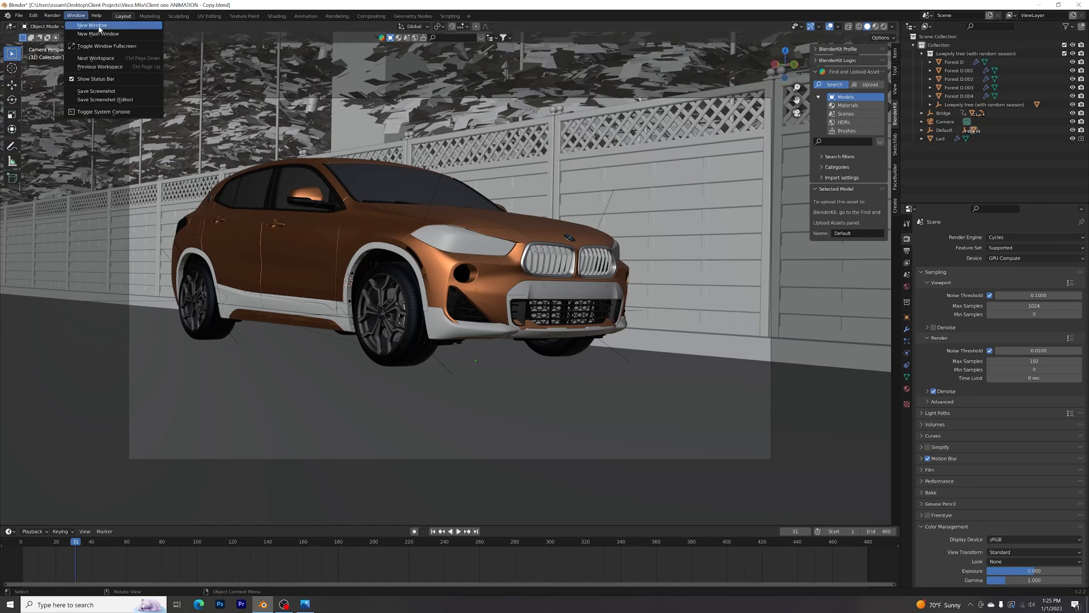
pyautogui.click(51, 15)
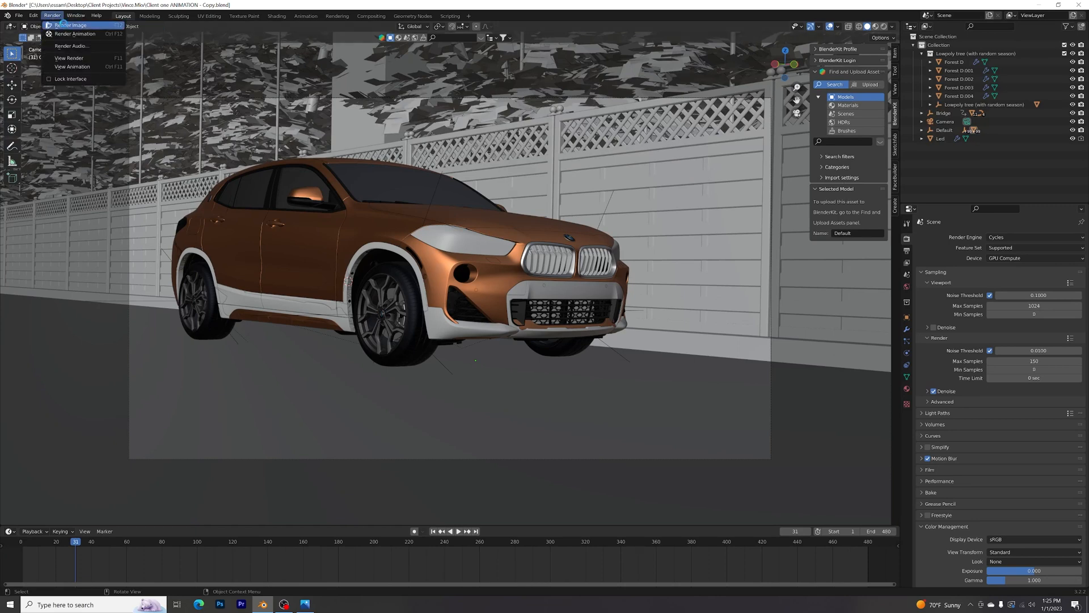
pyautogui.click(69, 24)
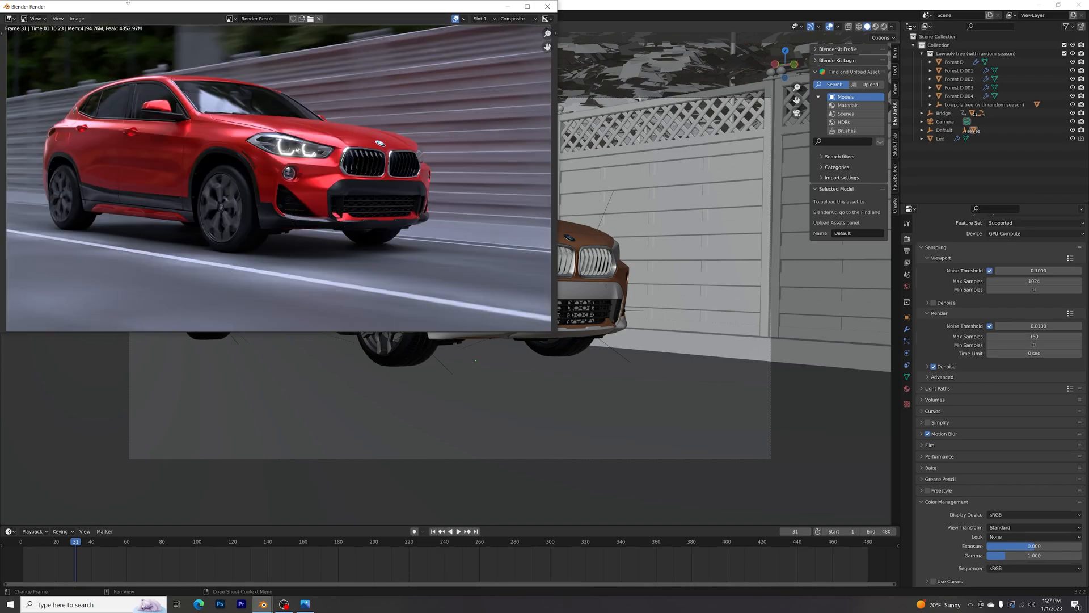
pyautogui.click(219, 603)
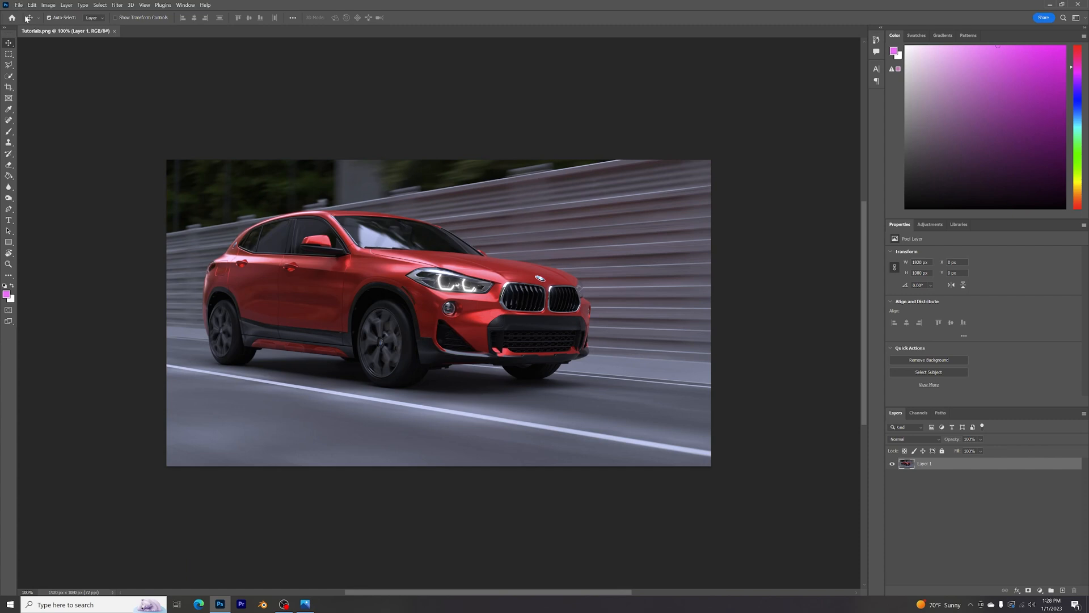
pyautogui.moveTo(118, 4)
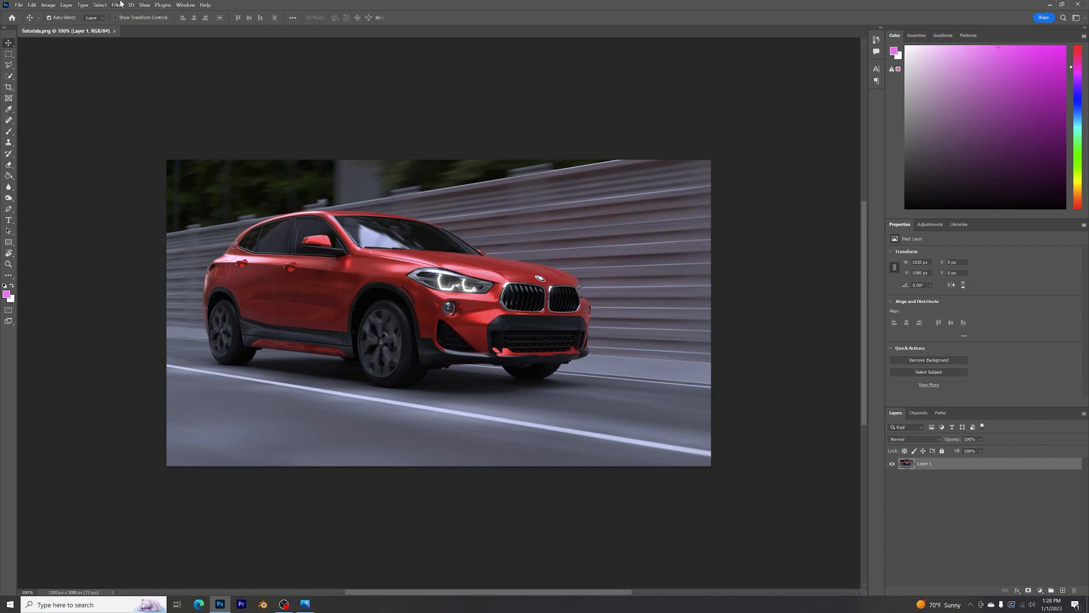
# Bring up the Filter menu for the car render image
pyautogui.click(116, 4)
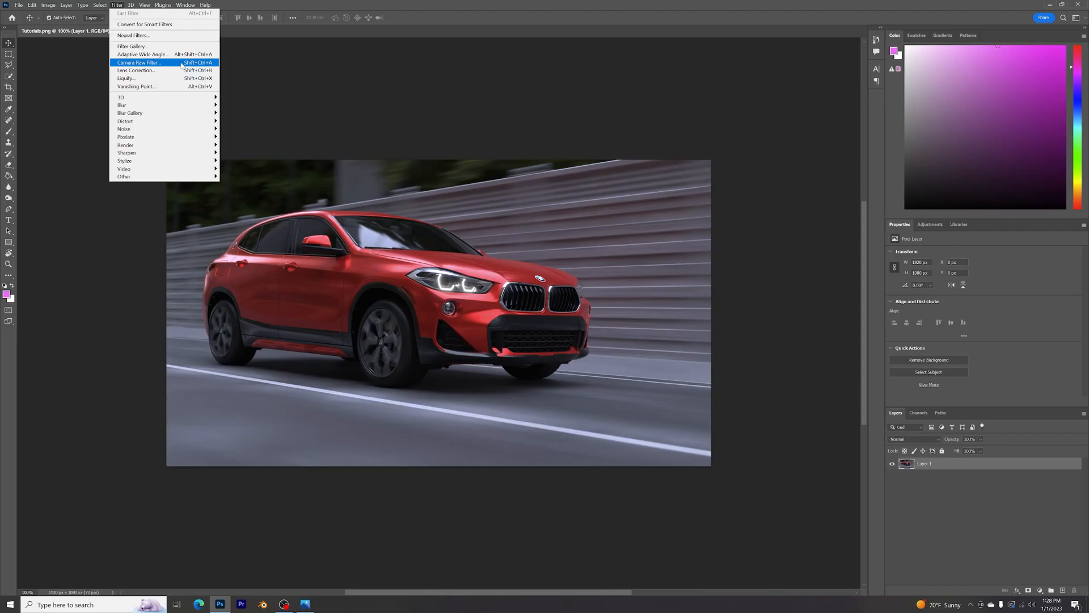
# Apply Camera Raw Filter with Basic adjustments, Clarity +66 and Texture +30
pyautogui.click(137, 62)
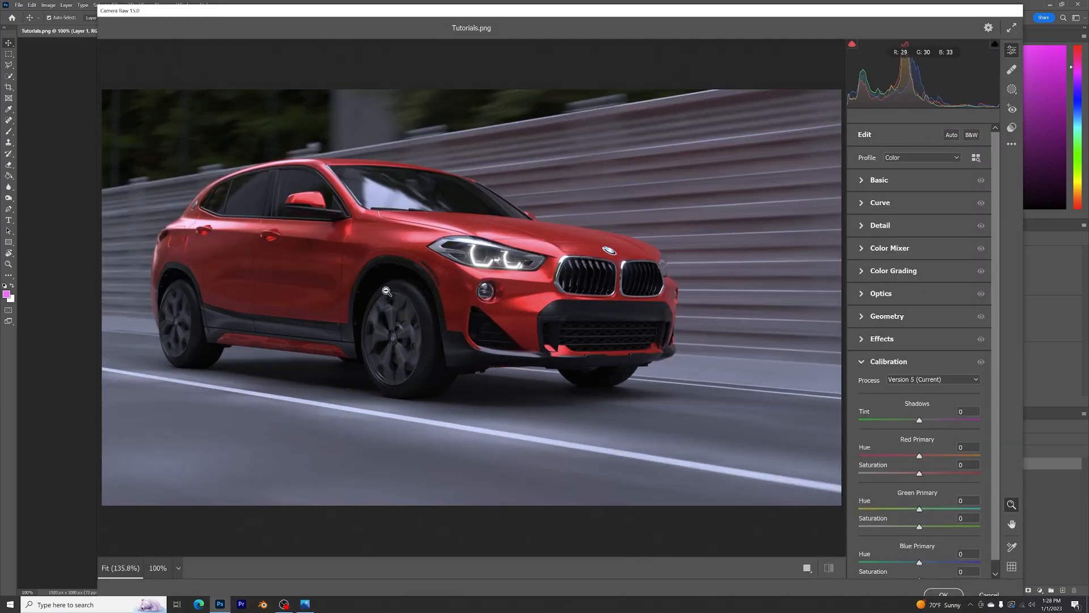
pyautogui.moveTo(613, 340)
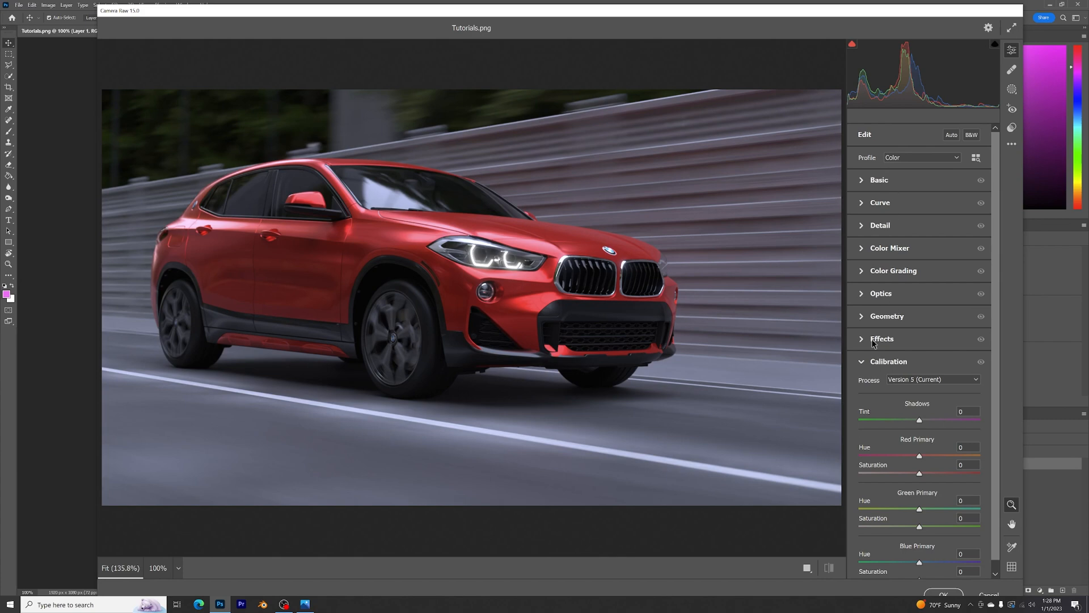
pyautogui.click(879, 180)
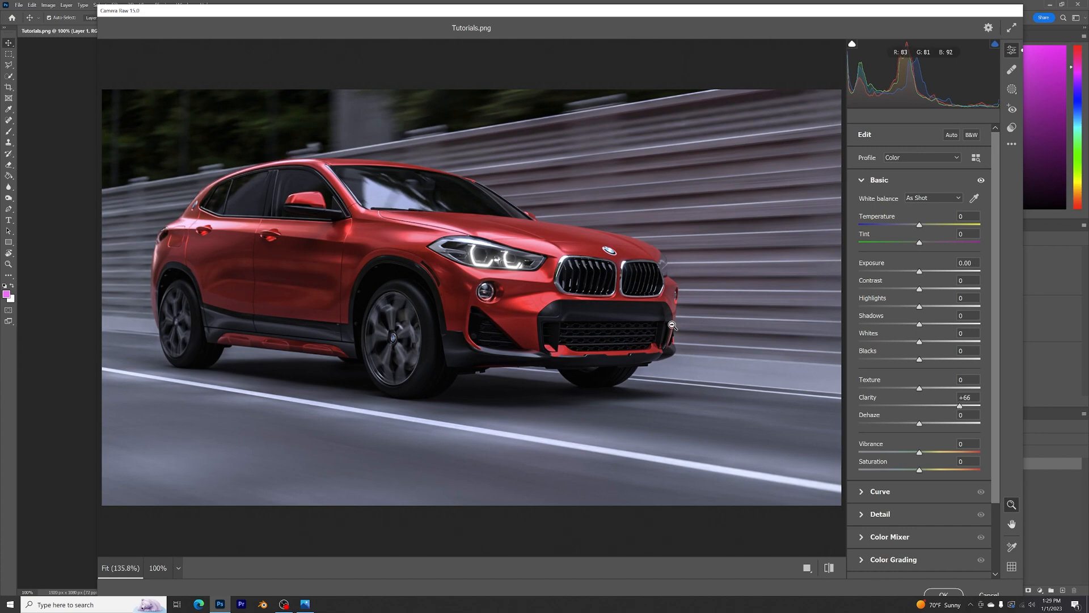
pyautogui.moveTo(499, 197)
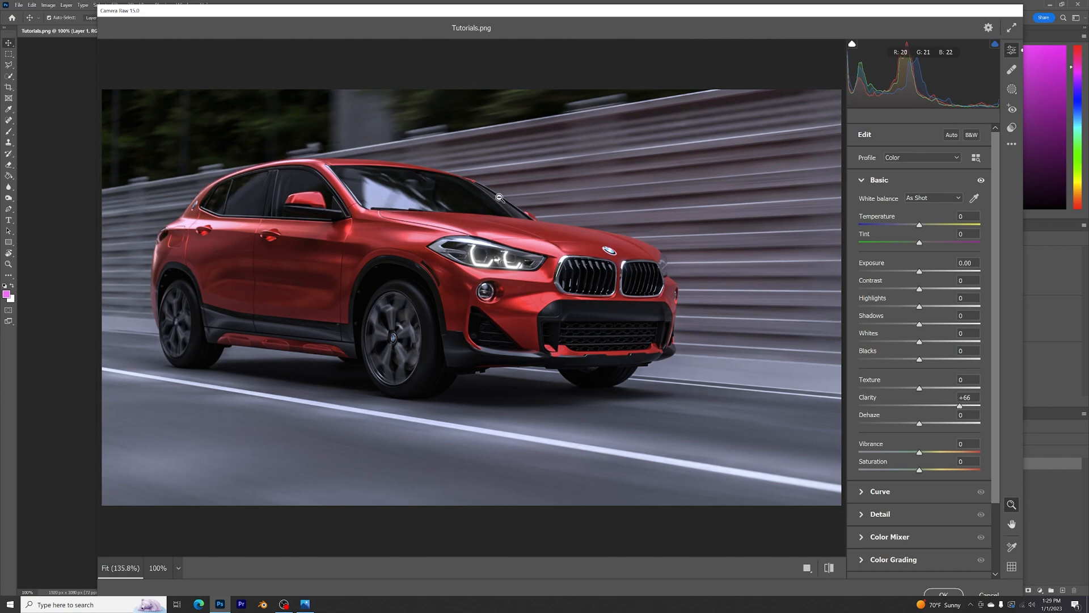
pyautogui.moveTo(517, 285)
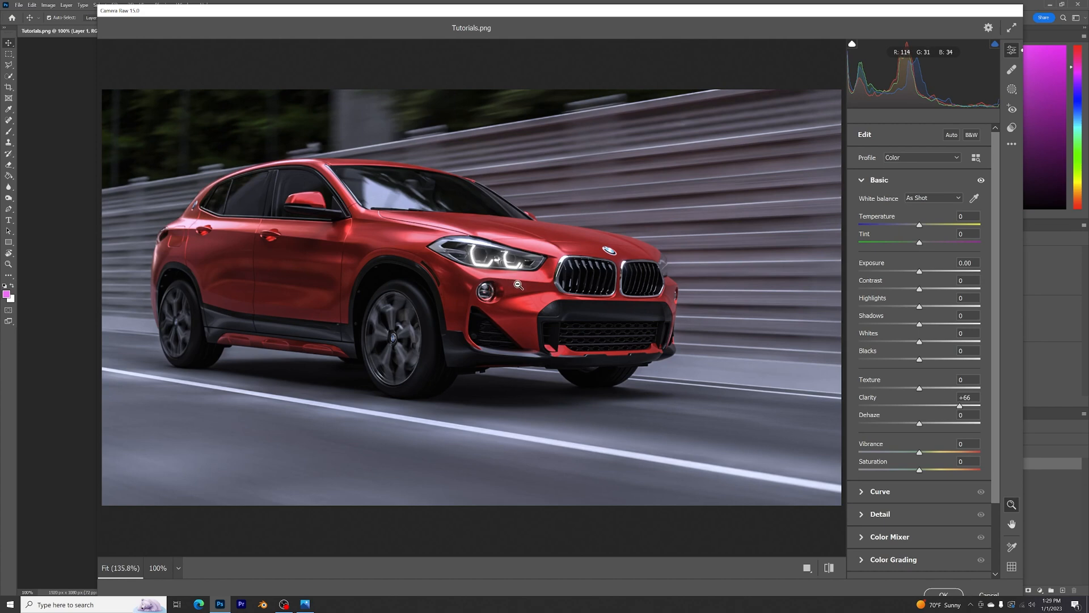
pyautogui.moveTo(952, 385)
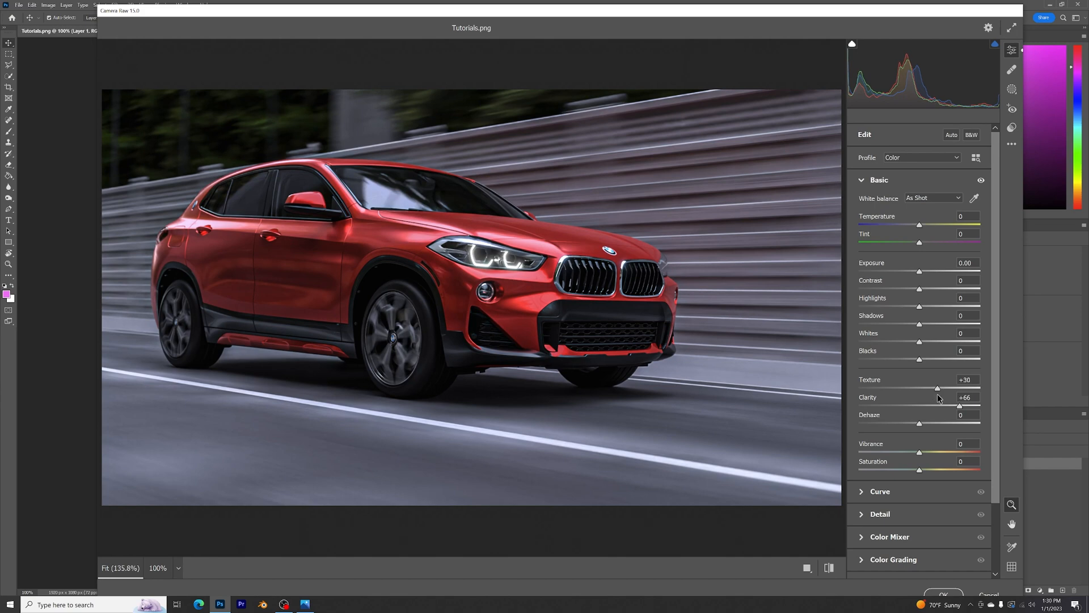
pyautogui.moveTo(917, 425)
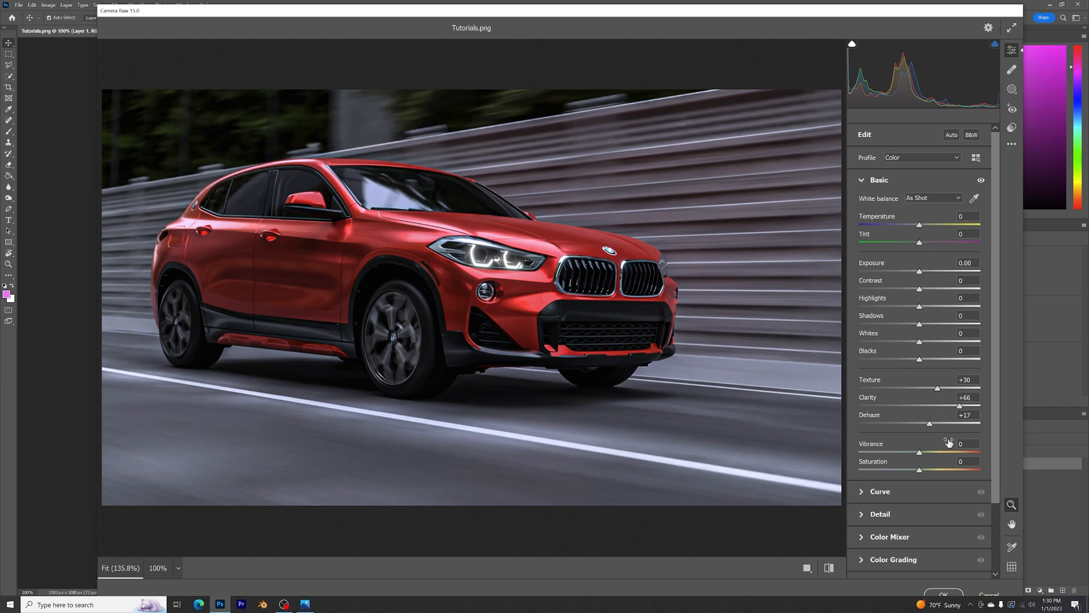
pyautogui.moveTo(633, 345)
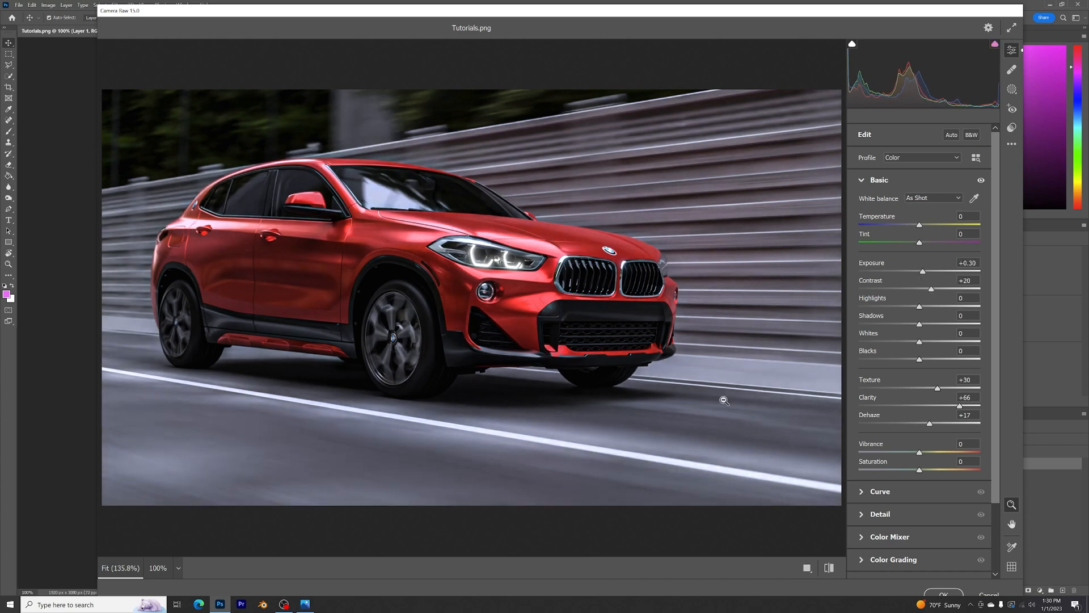
pyautogui.moveTo(939, 293)
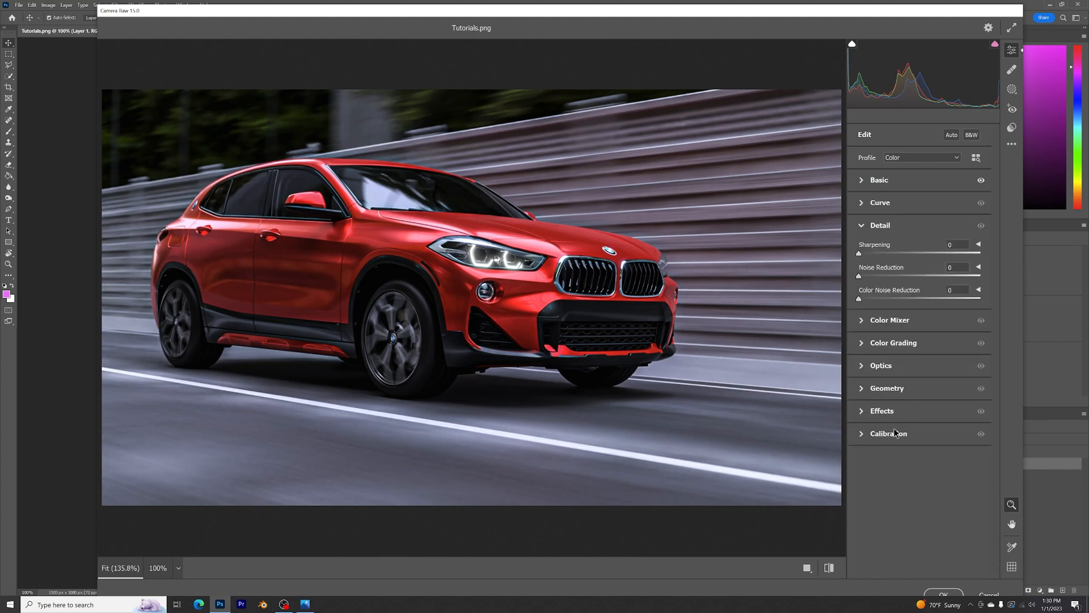
# Set Effects vignetting to −34 with midpoint 80 and commit the Camera Raw grade
pyautogui.click(887, 432)
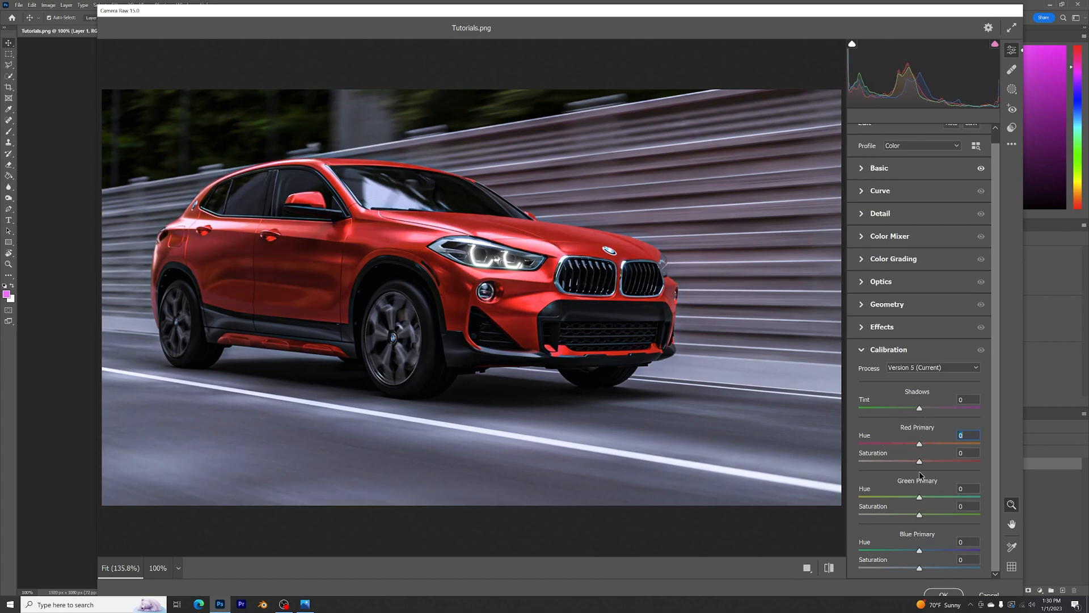
pyautogui.click(883, 327)
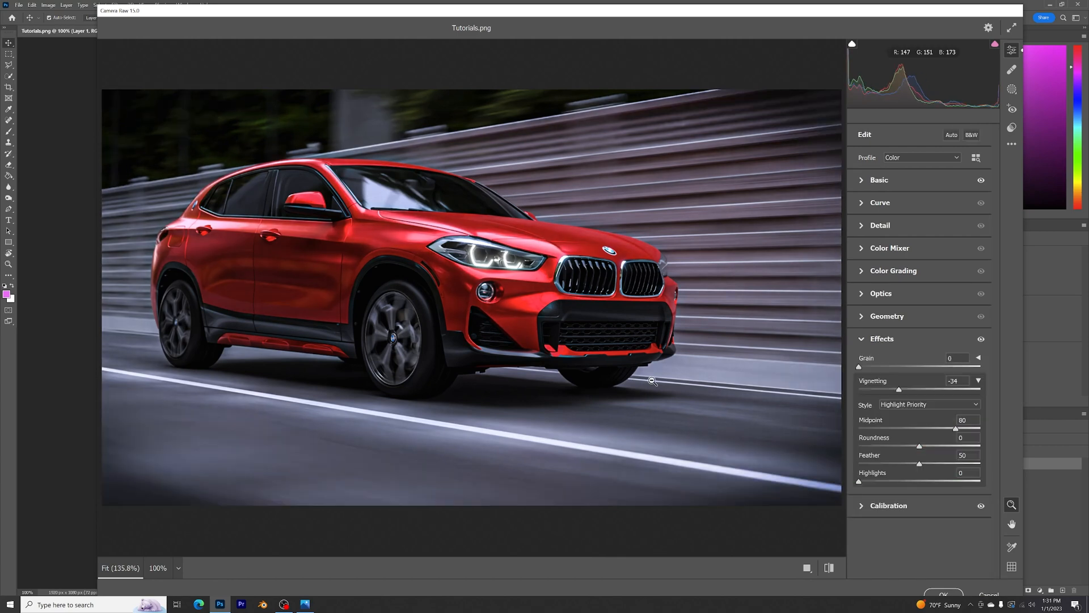
pyautogui.moveTo(944, 596)
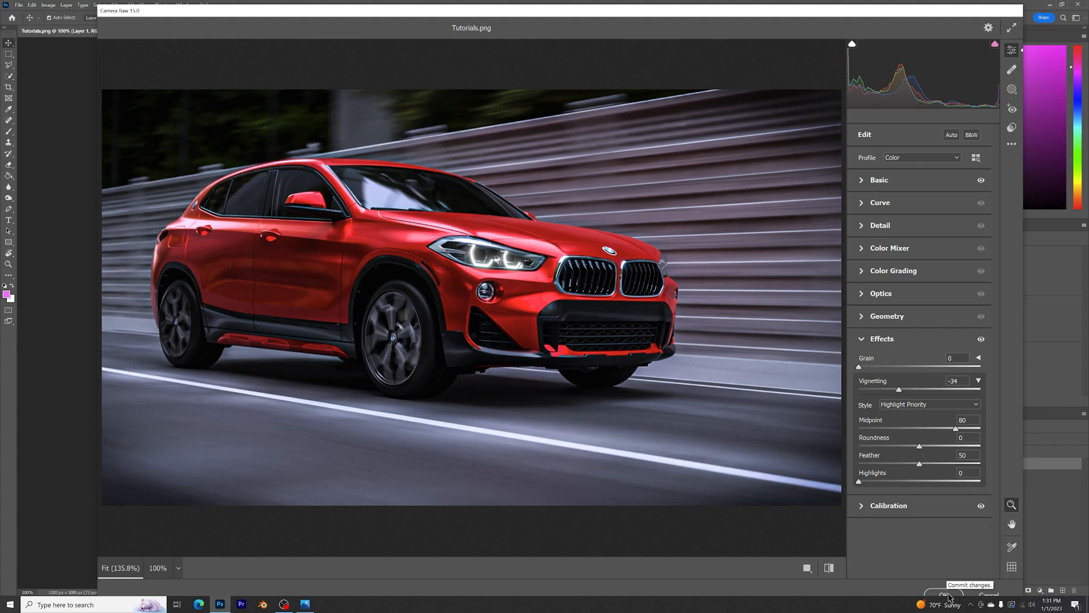
pyautogui.click(941, 593)
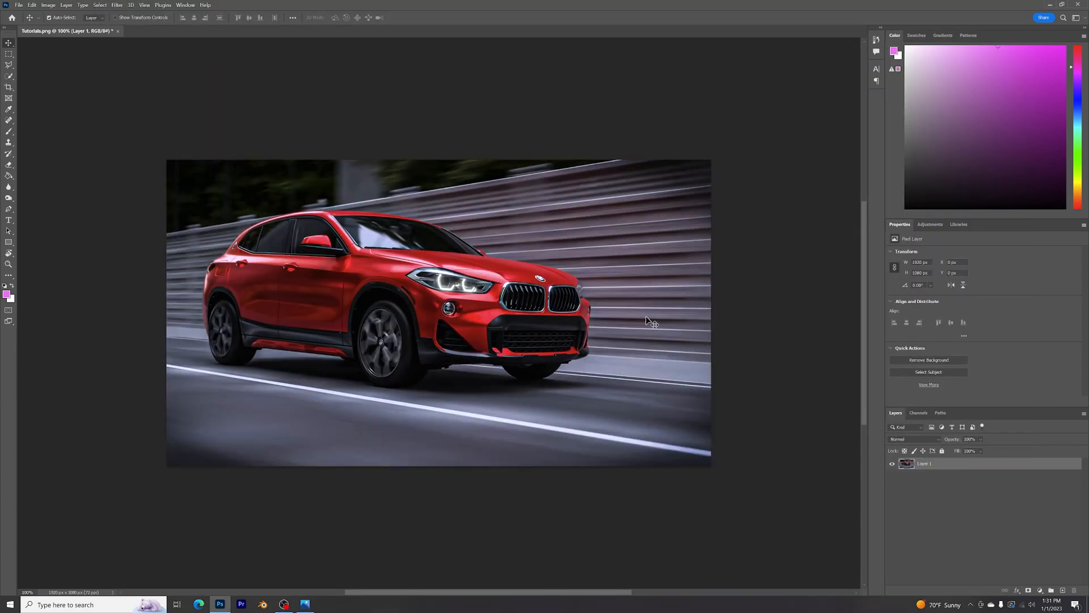
pyautogui.moveTo(472, 284)
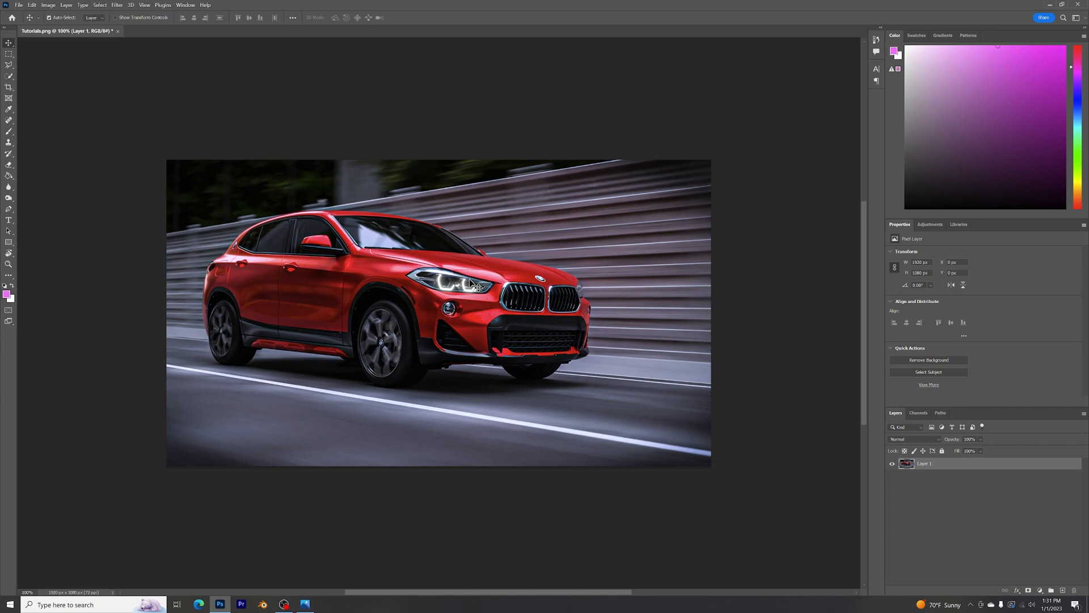
pyautogui.moveTo(216, 92)
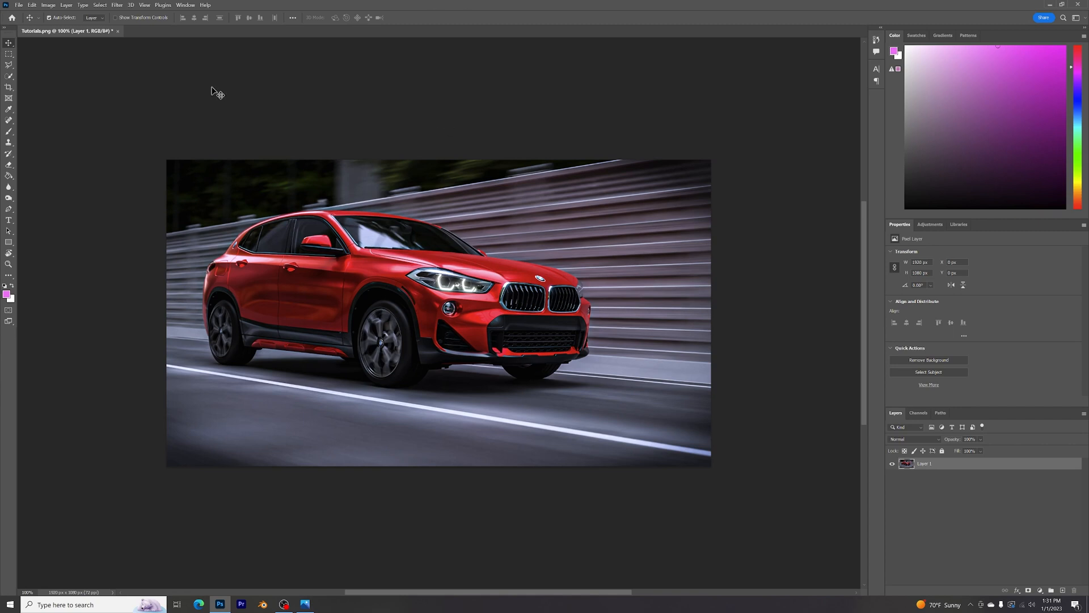
pyautogui.moveTo(164, 376)
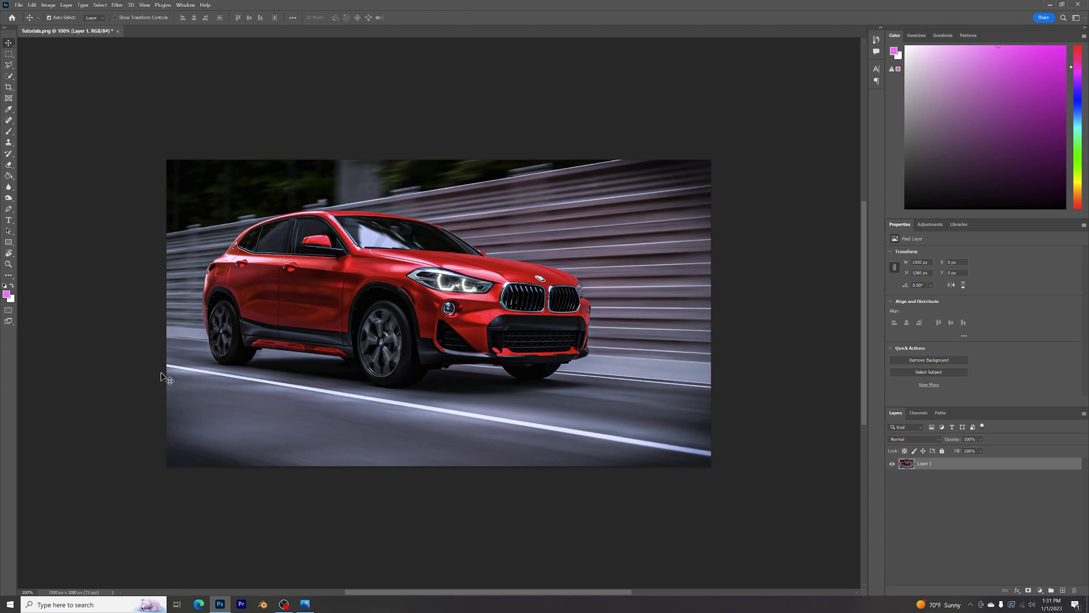
pyautogui.moveTo(220, 603)
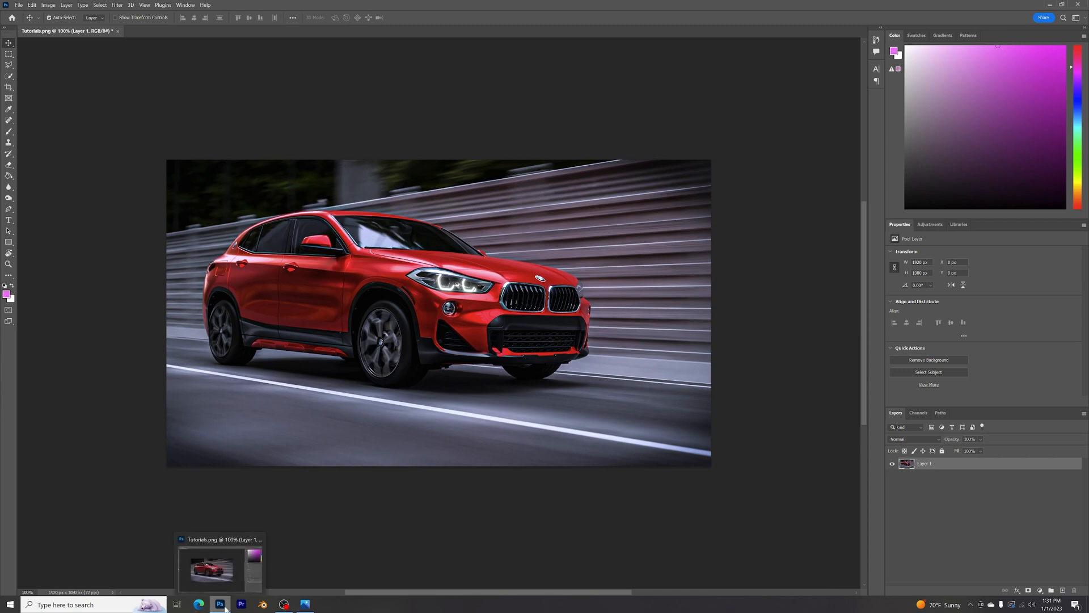
pyautogui.moveTo(456, 368)
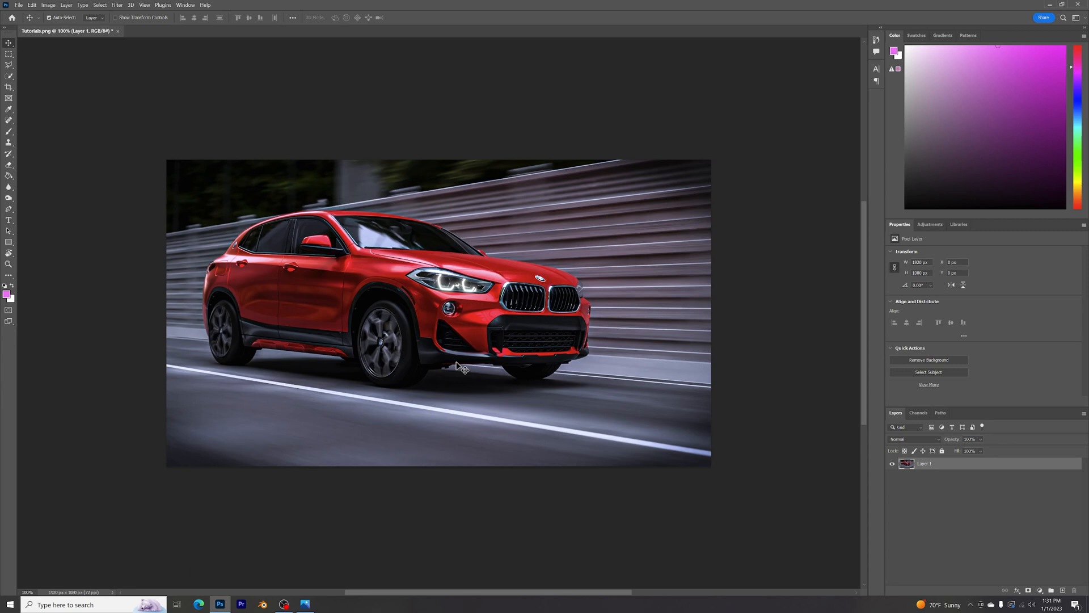
pyautogui.moveTo(647, 255)
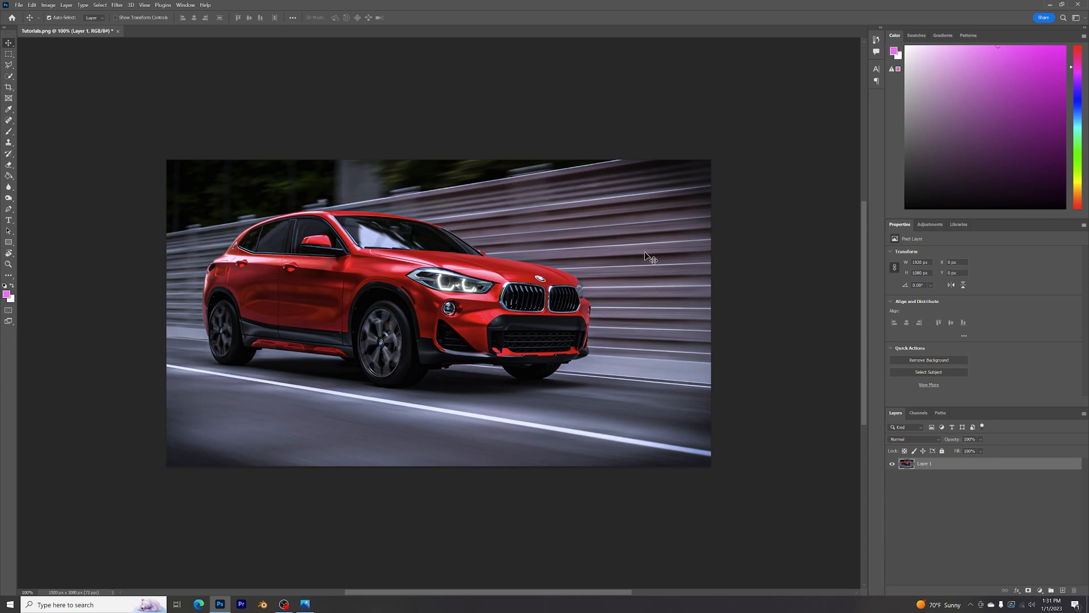
pyautogui.moveTo(564, 280)
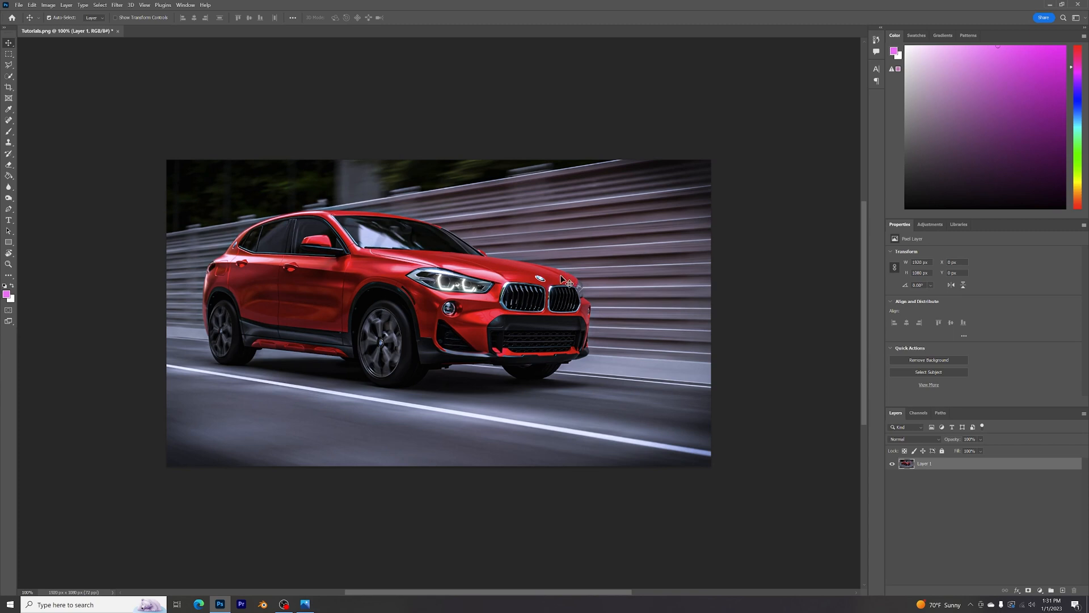
pyautogui.moveTo(382, 487)
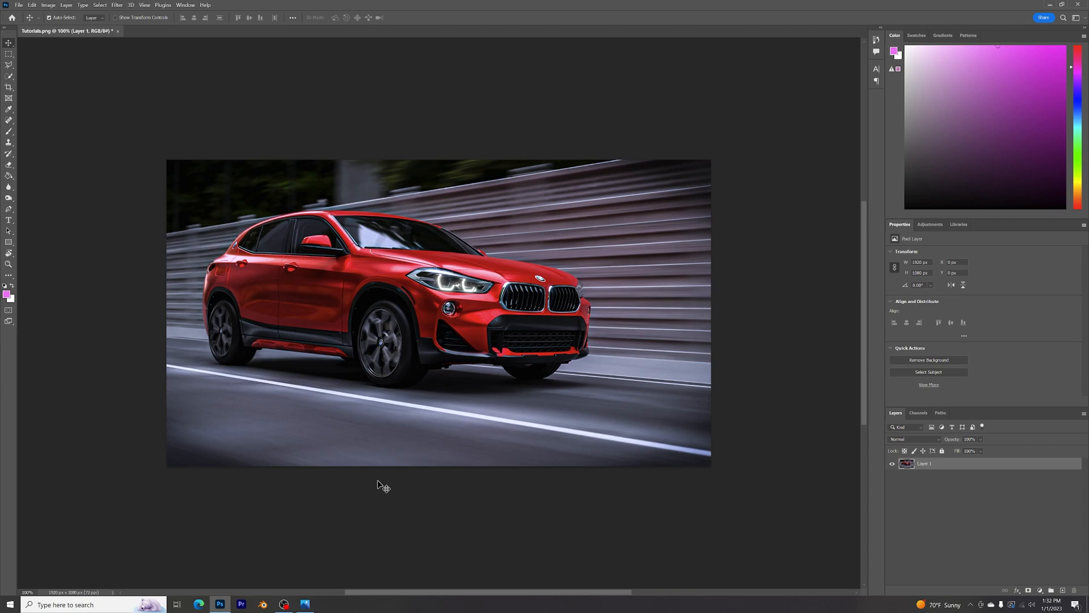
pyautogui.moveTo(355, 463)
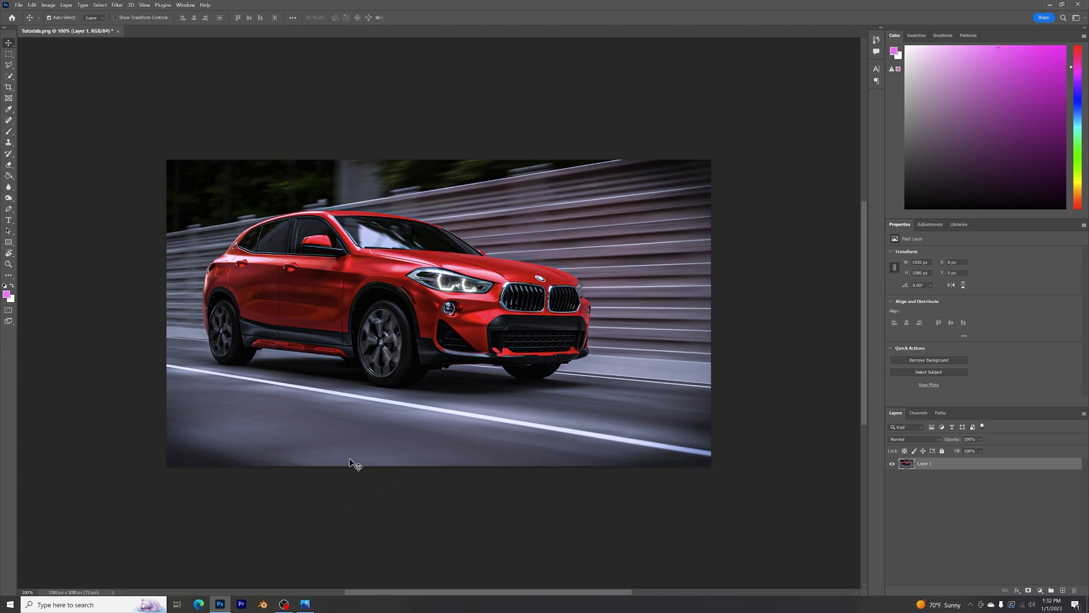